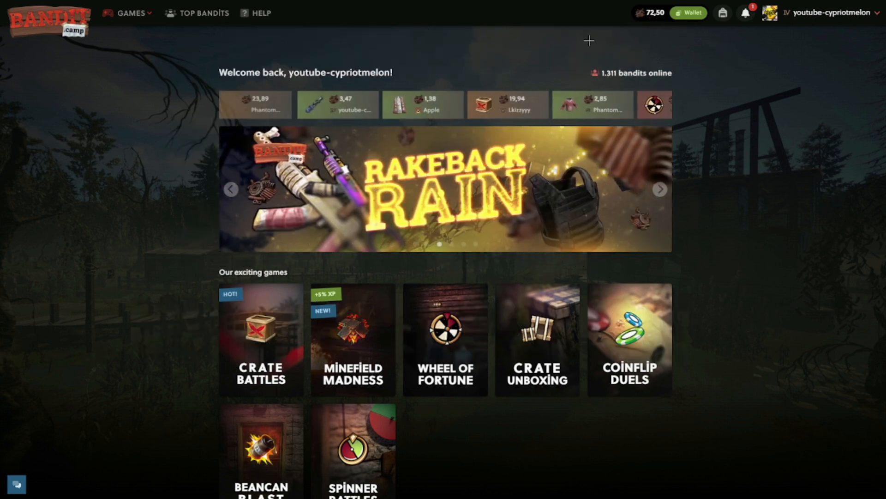
Open the Wallet's Free Scrap offer and enter the referral code 'cypriot'
click(688, 13)
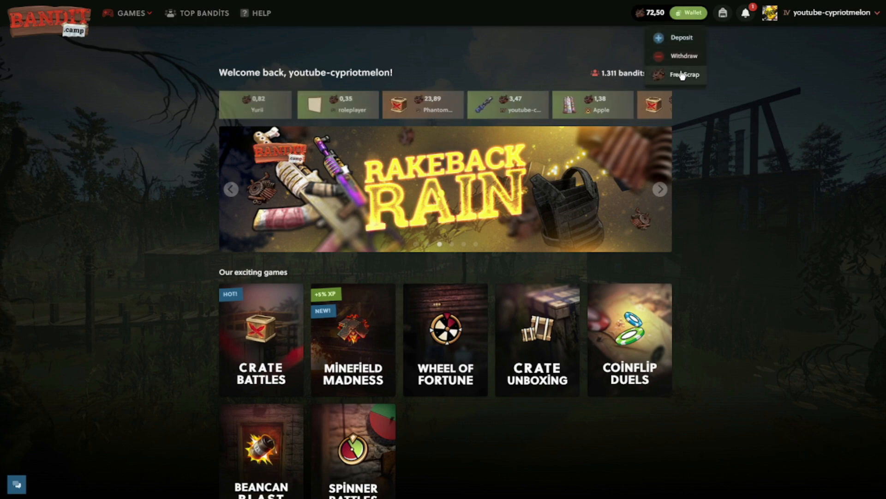
click(684, 73)
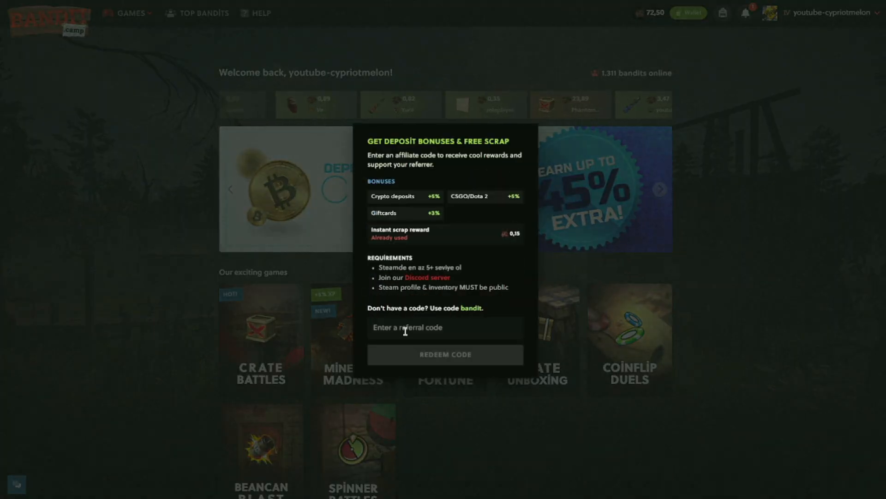
text(cypriot)
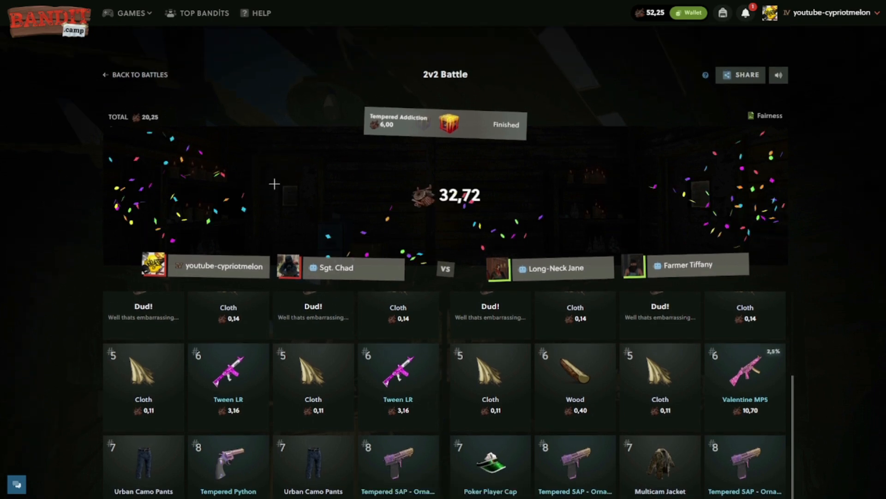
Return to the battles list once the Tempered Addiction battle finishes at 32,72
click(136, 74)
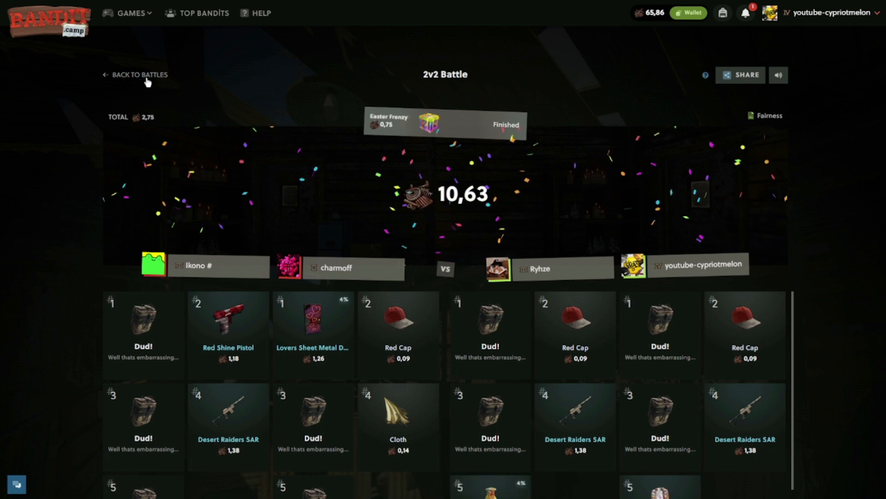
Finish the Easter Frenzy (10,63) and Gun Crate (15,72) battles, returning to the list each time
click(139, 74)
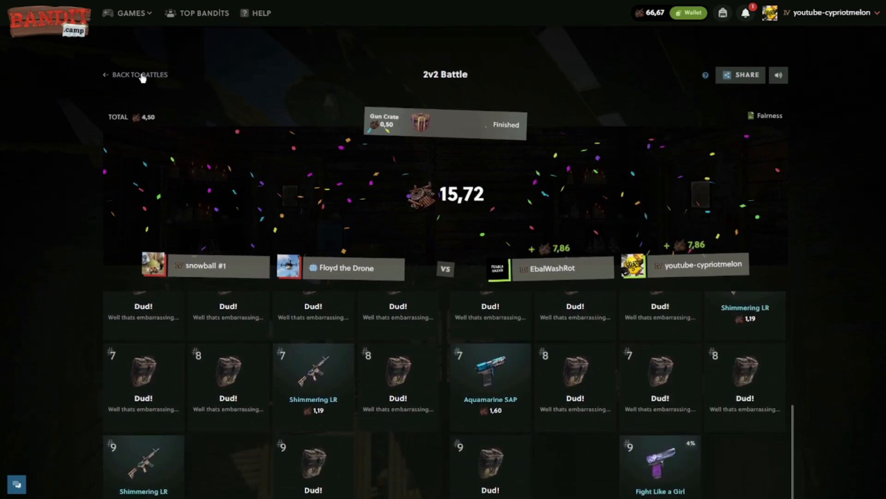
click(140, 74)
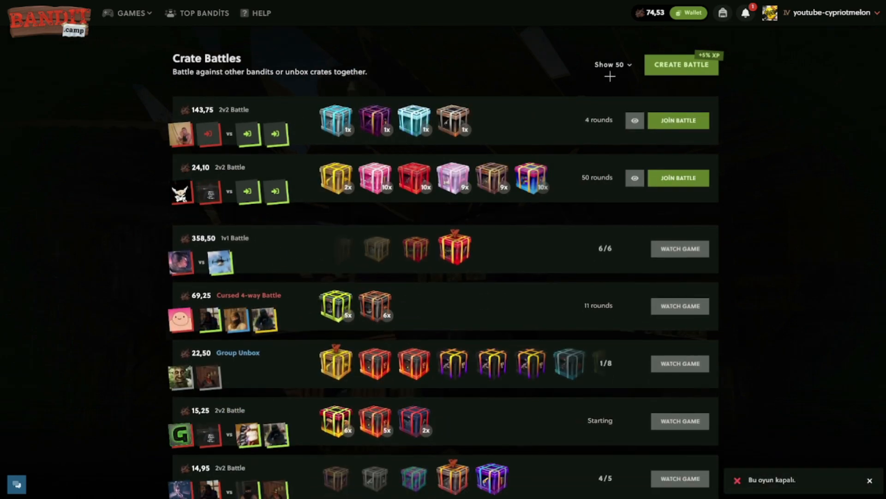
Start a new battle and scroll through the crate picker to add twelve rounds totalling 17,40
click(682, 65)
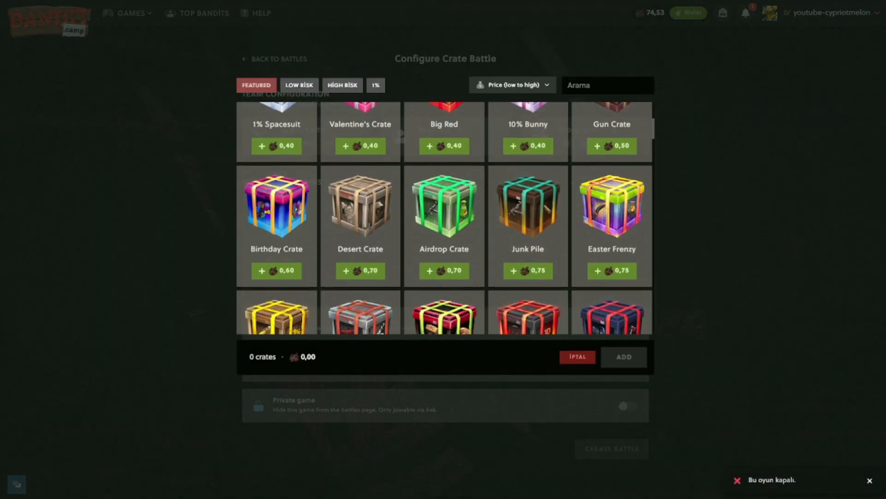
scroll(down, 3)
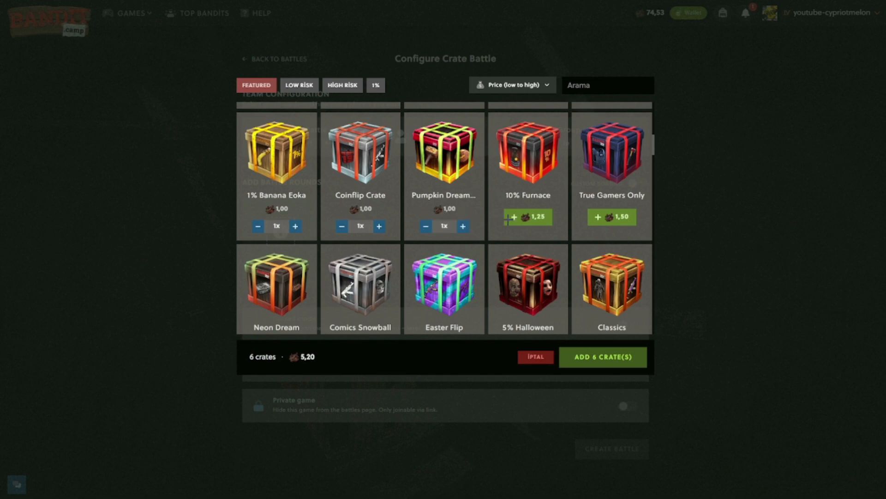
scroll(down, 3)
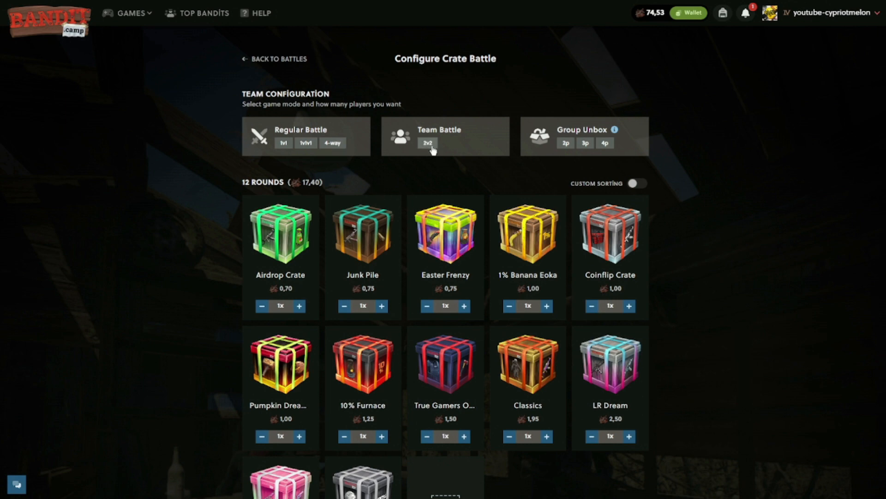
scroll(down, 3)
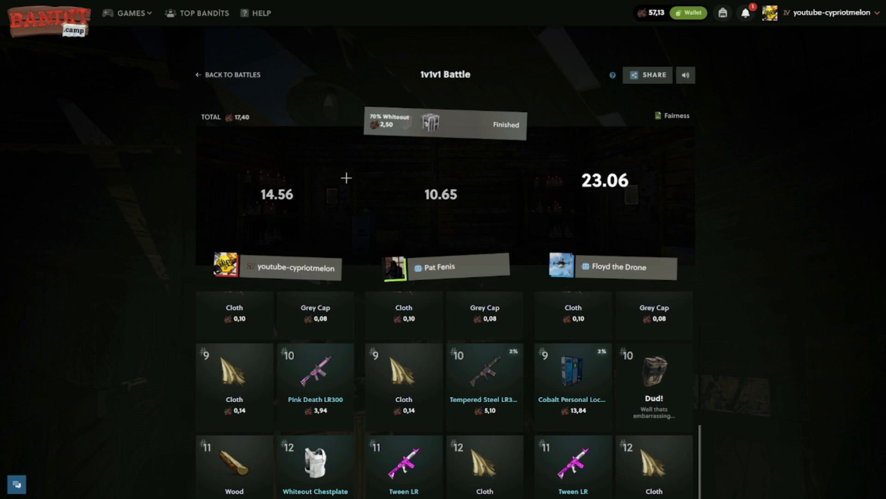
Return to the battles list after the twelve-round 1v1v1 battle finishes
click(232, 75)
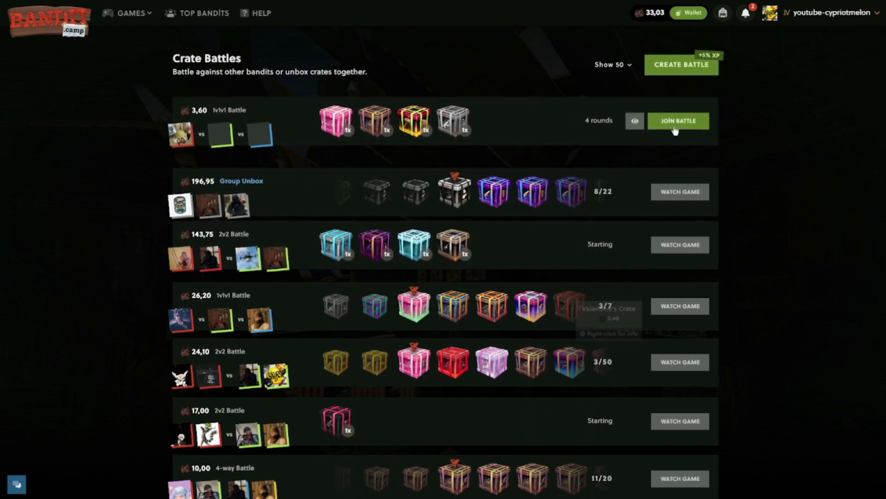
Open Configure Crate Battle with no crates added, balance at 33,03
click(682, 64)
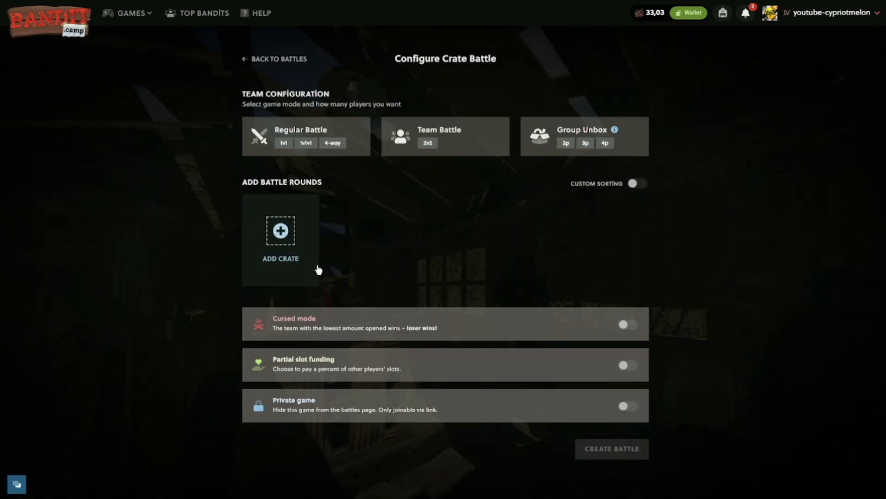
Add Slaughter House, Gold Crate and Tempered Addiction rounds and create the 2v2 battle for 22,75
click(280, 244)
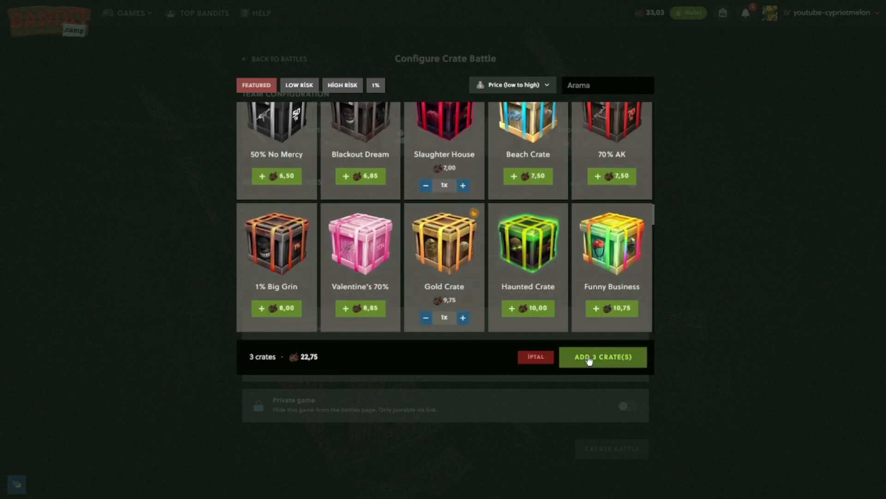
click(603, 357)
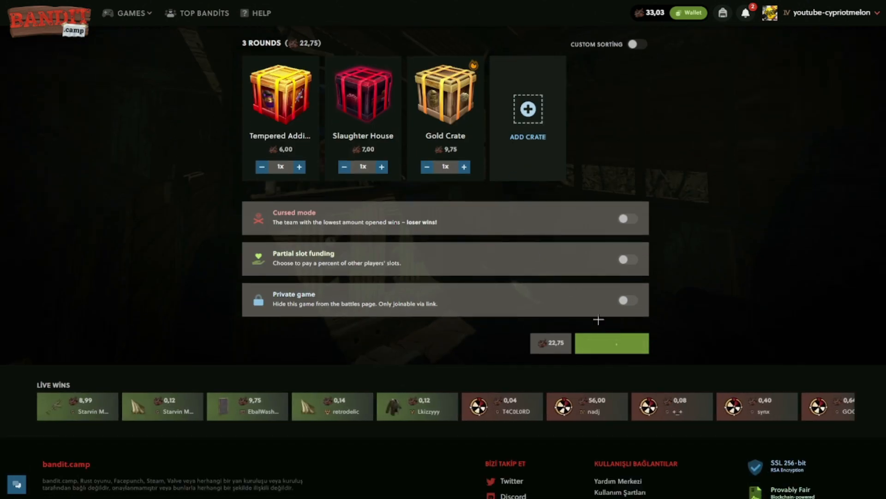
click(611, 343)
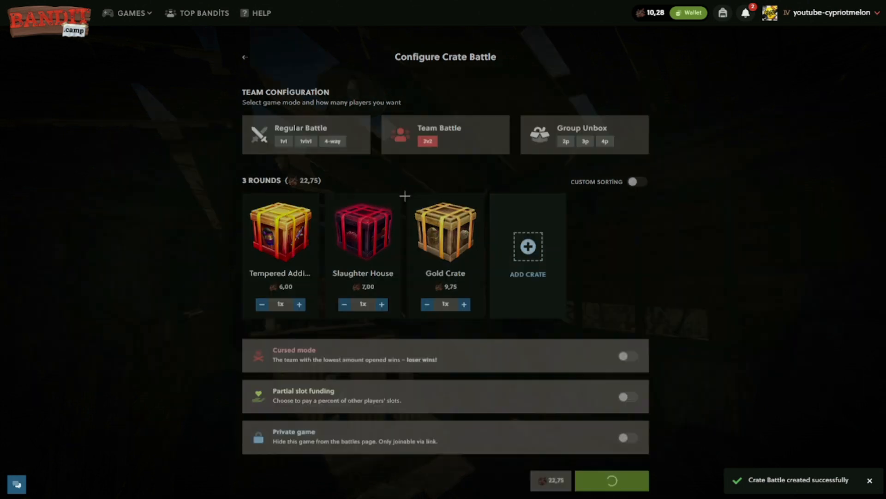
click(611, 480)
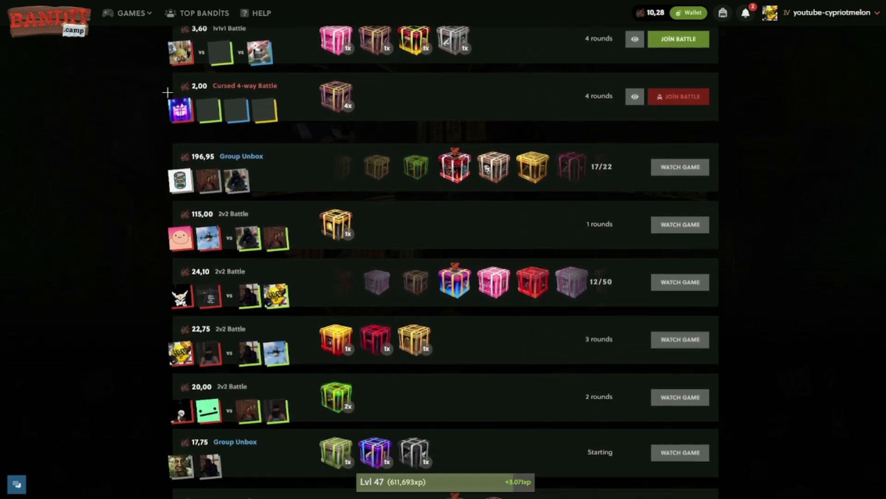
Watch the 24,10 2v2 battle at round 13 of 50, then go back to the list
click(679, 282)
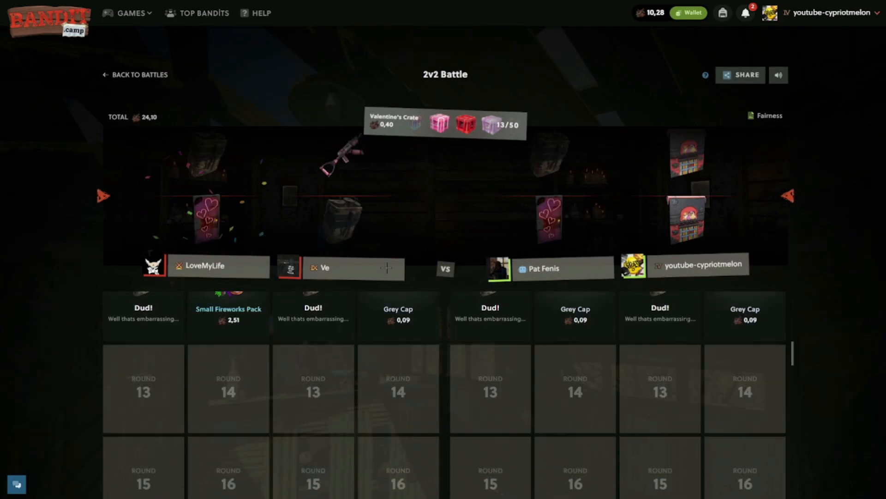
click(136, 74)
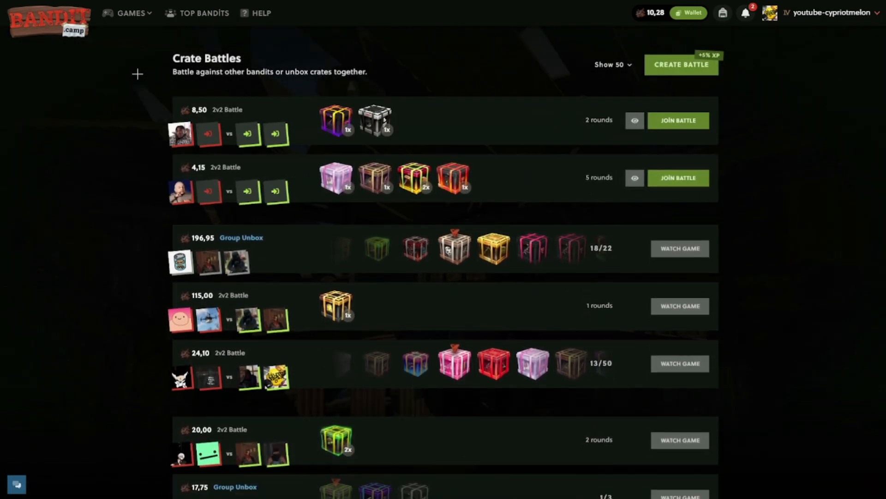
Play a 0,28 Minefield Madness round with 5 mines, reaching 3,26x, then reopen the Games menu
click(130, 13)
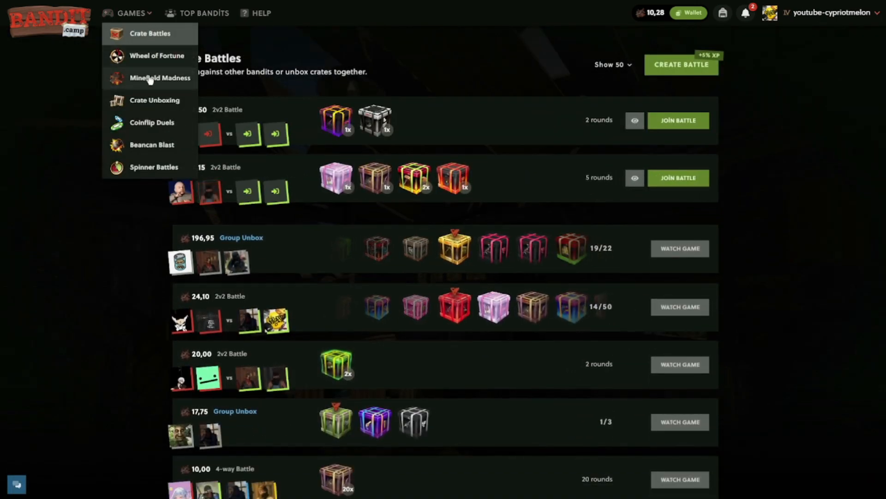
click(160, 78)
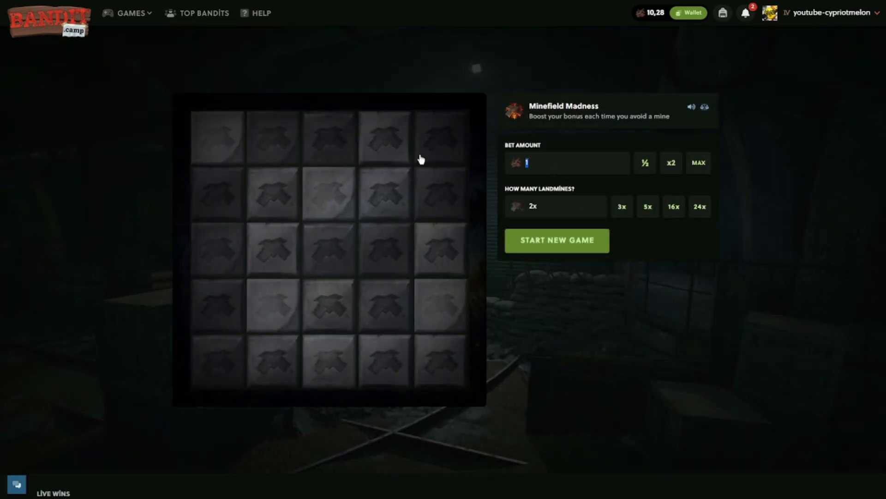
click(648, 206)
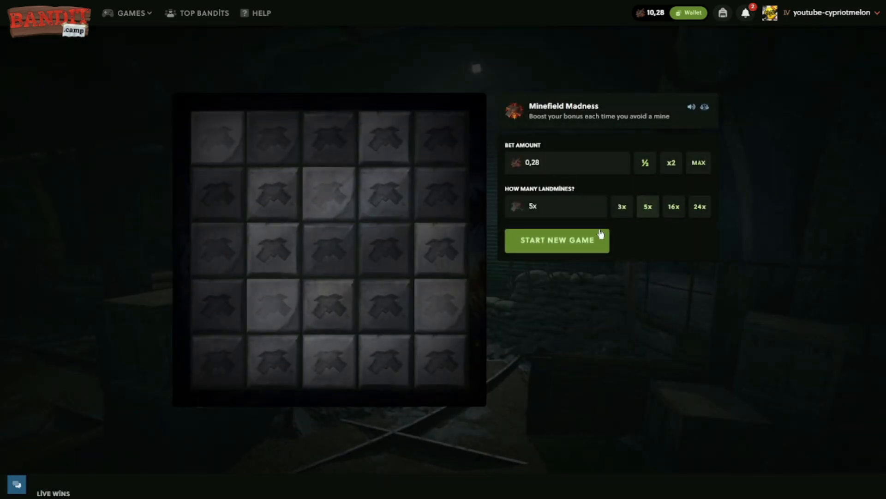
click(556, 239)
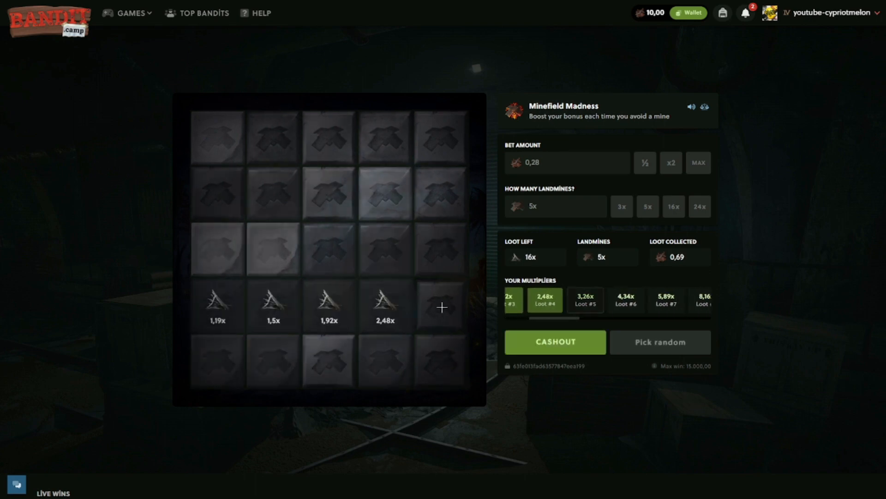
click(441, 307)
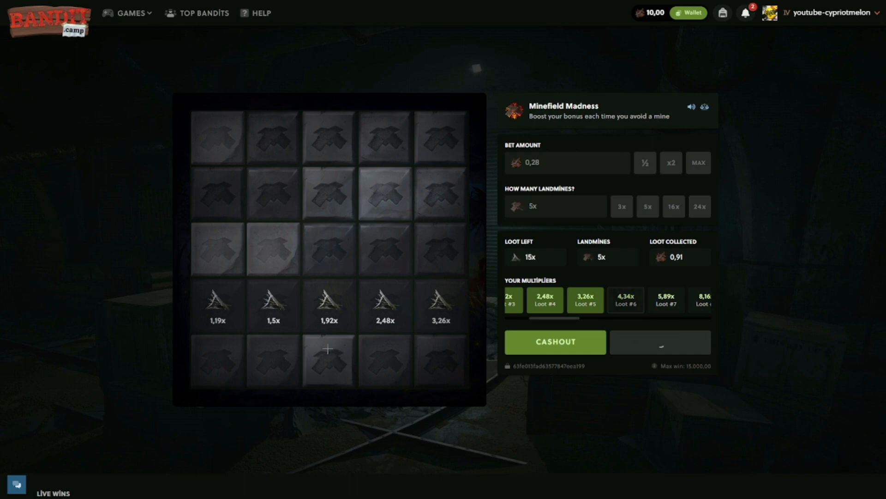
click(130, 13)
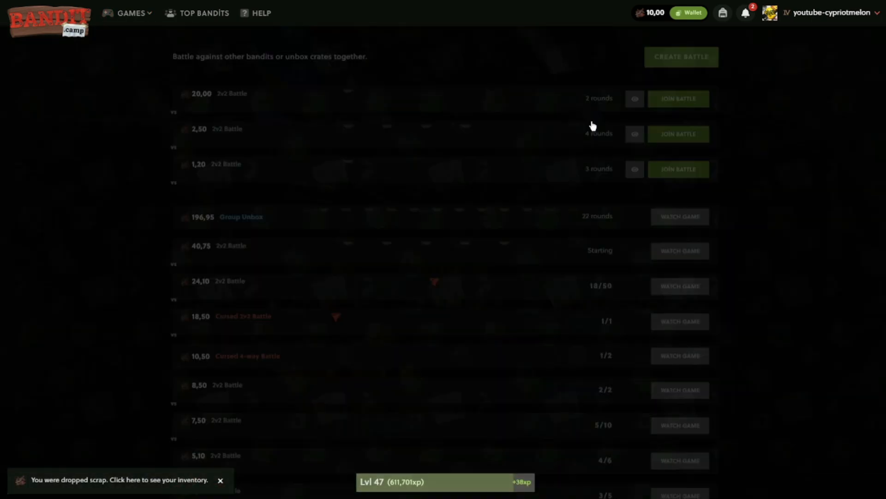
Create a cursed 4-way battle with two 5% Halloween crates for 3,50
click(682, 57)
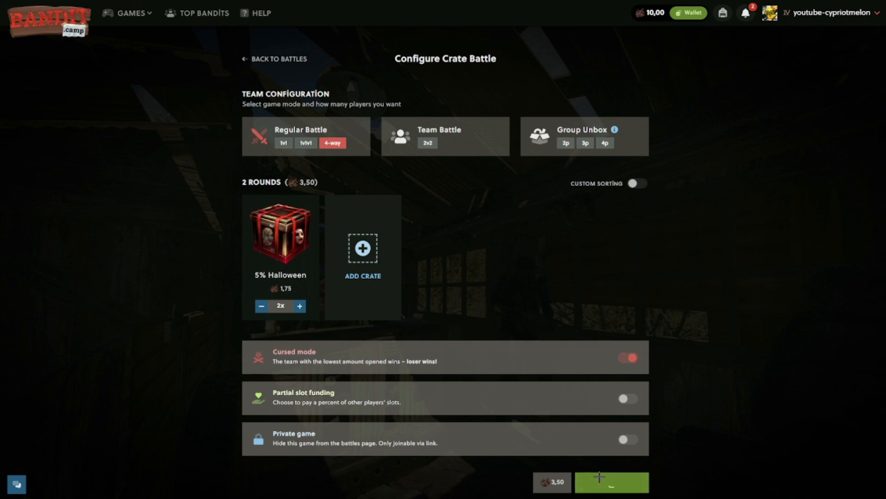
click(611, 481)
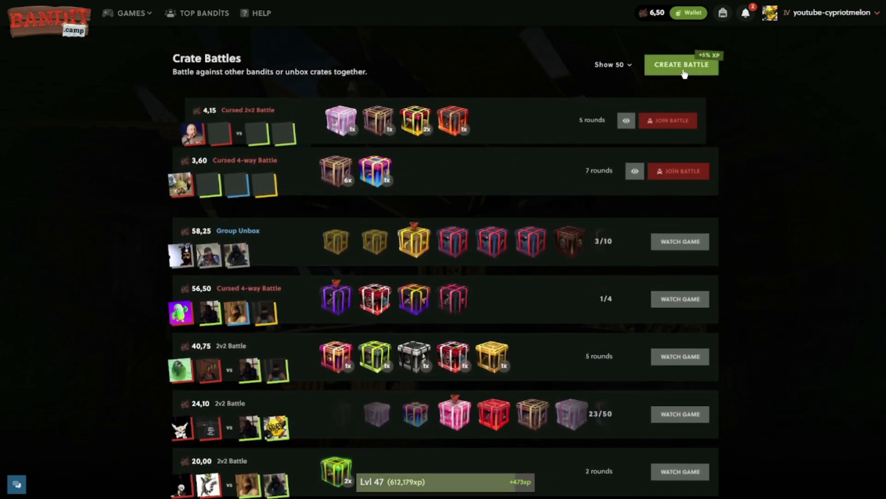
Create a cursed 4-way battle of True Gamers Only and Off to the Caves for 6,50
click(681, 65)
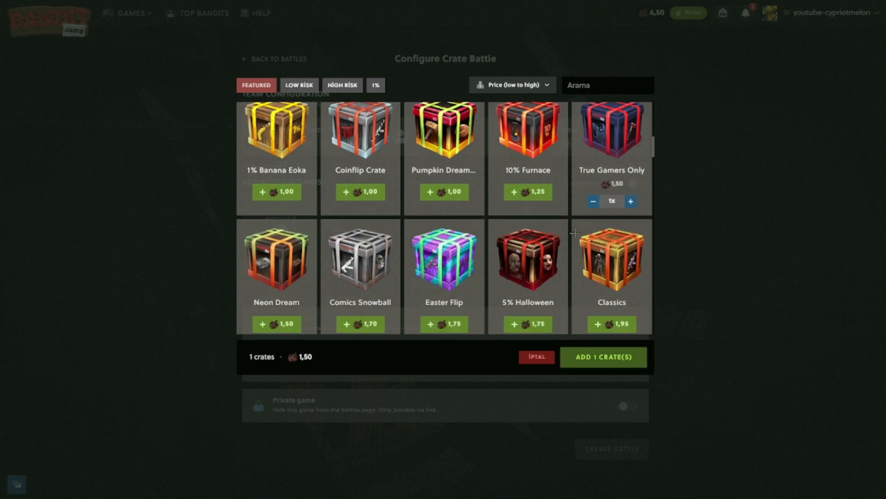
scroll(down, 3)
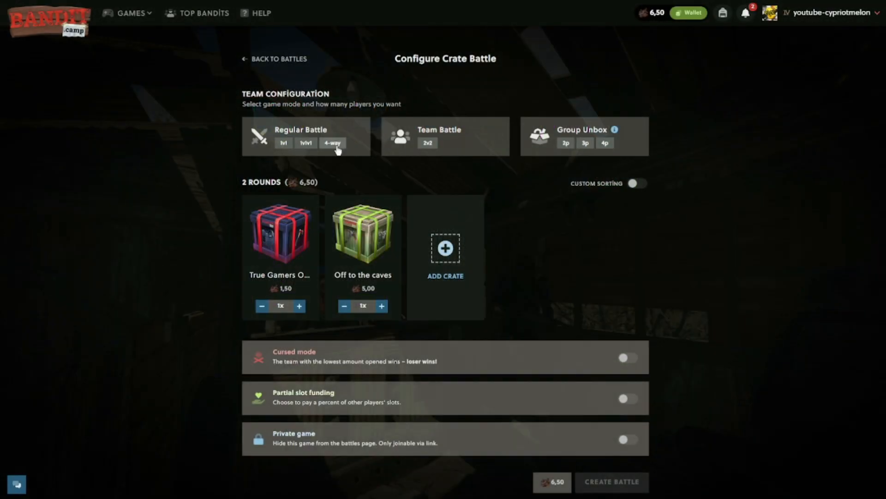
click(612, 481)
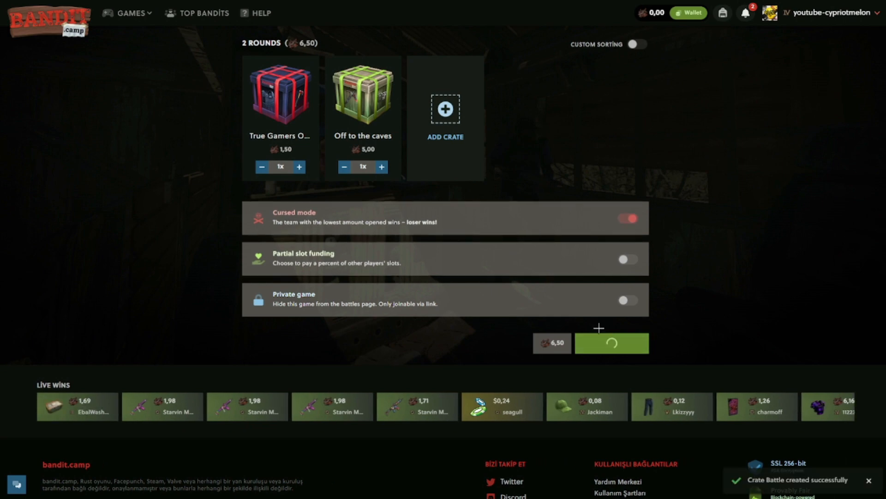
click(611, 342)
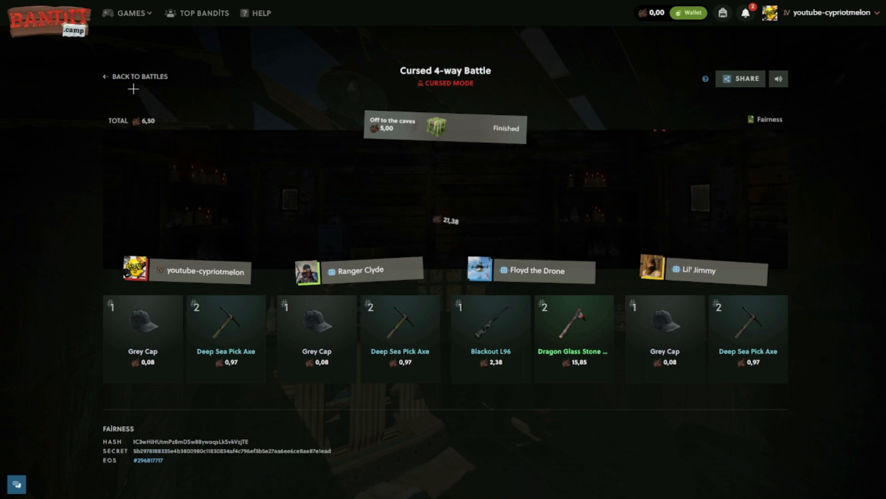
Browse open battles and join the 6,85 Blackout Dream 1v1v1, lost to a Blackout Helmet
click(141, 76)
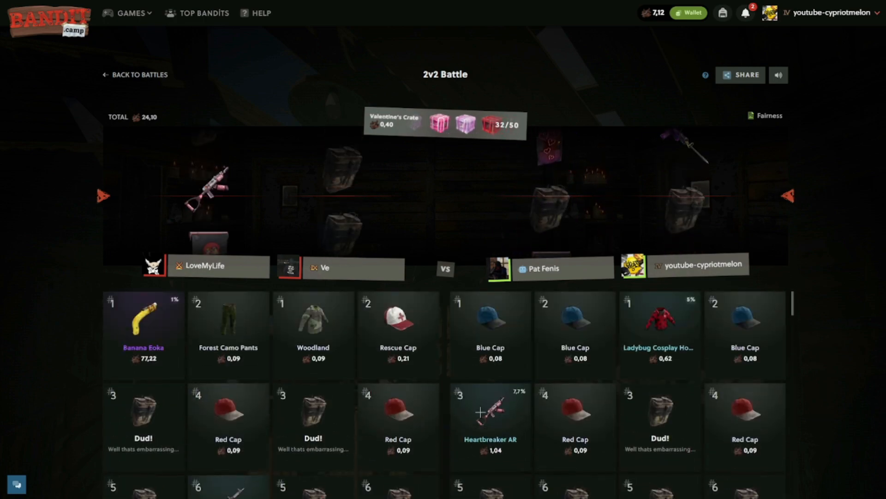
click(135, 75)
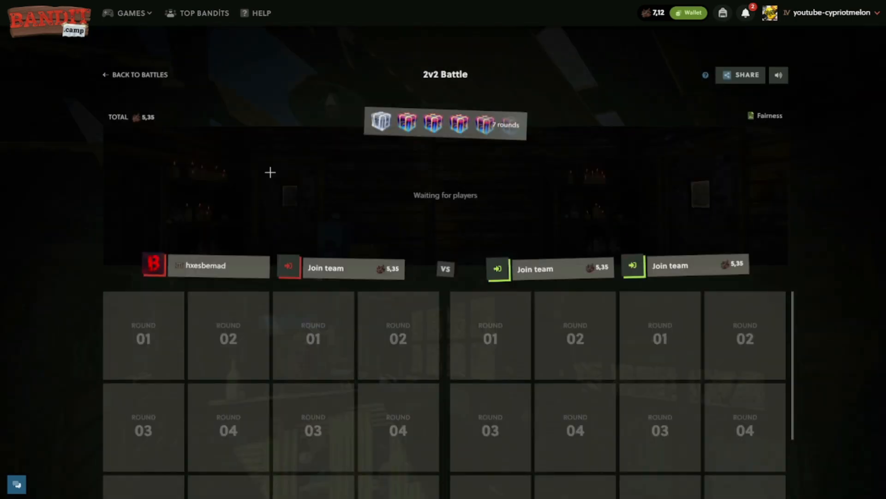
click(139, 74)
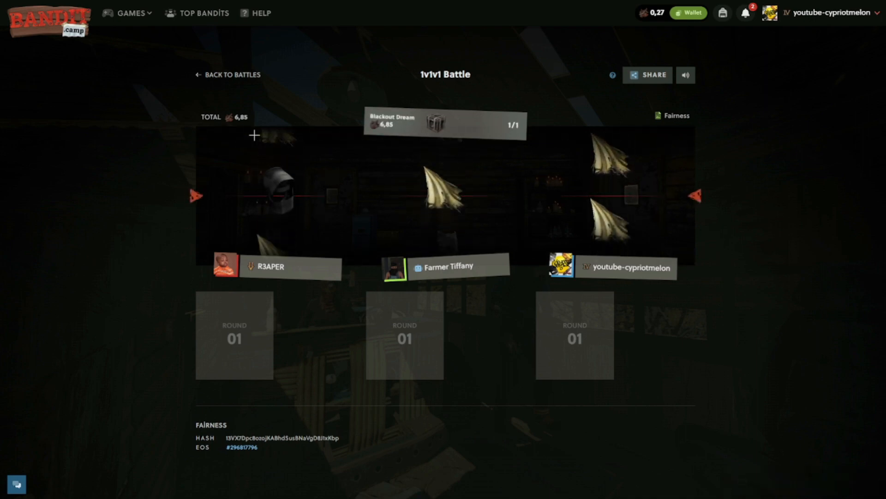
click(131, 13)
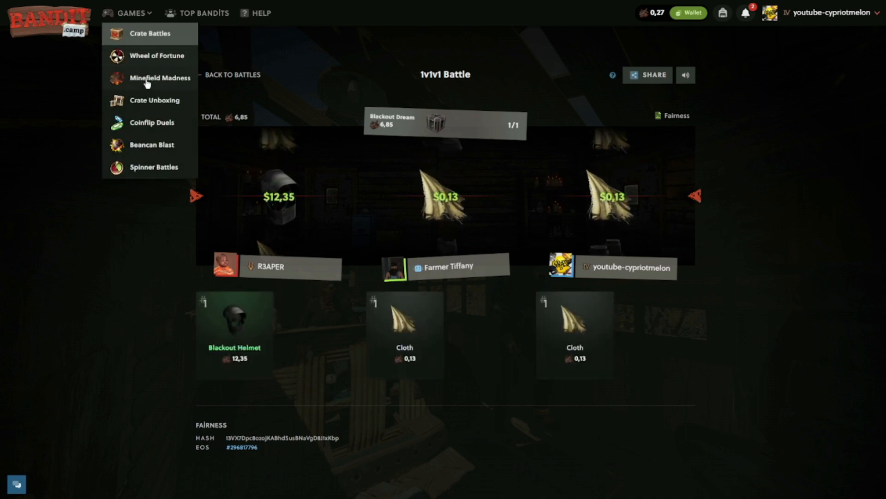
Play a 0,27 two-mine Minefield Madness round until a mine hits at 2,71x, then return to Crate Battles
click(160, 78)
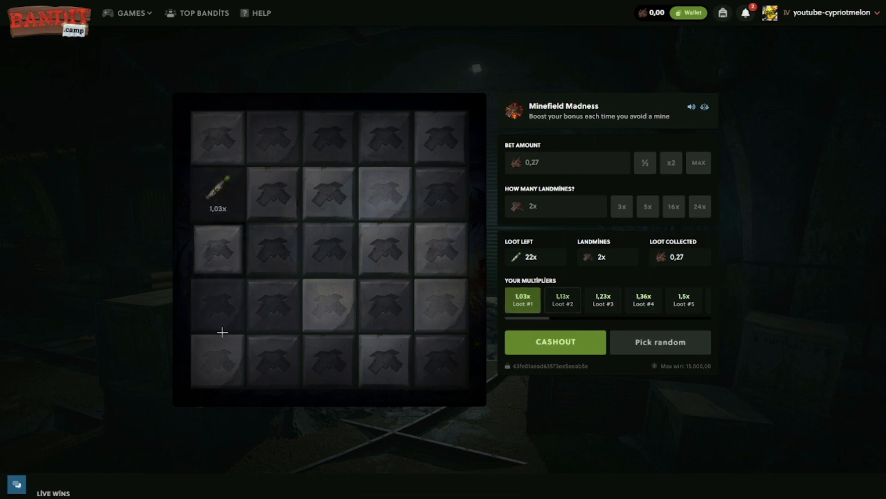
click(329, 304)
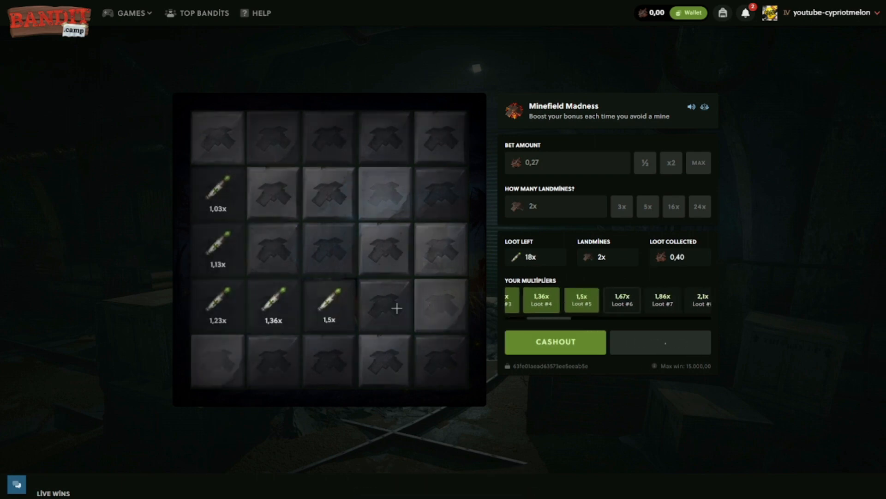
click(384, 249)
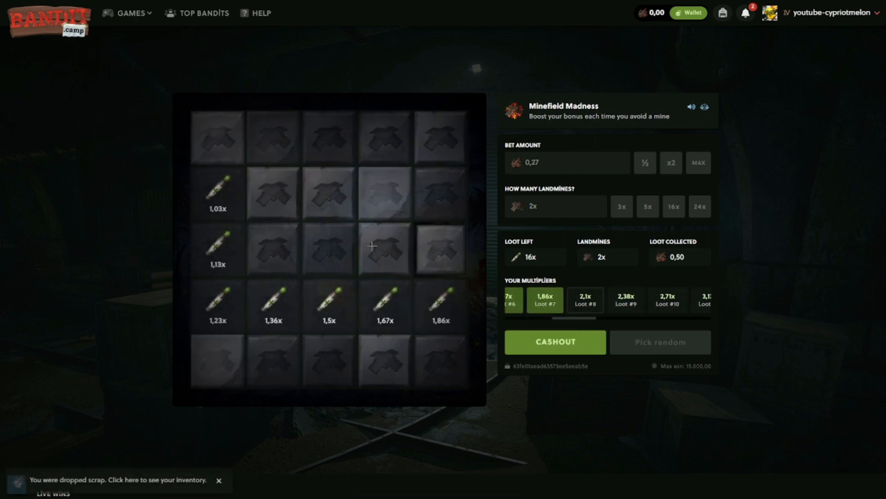
click(329, 250)
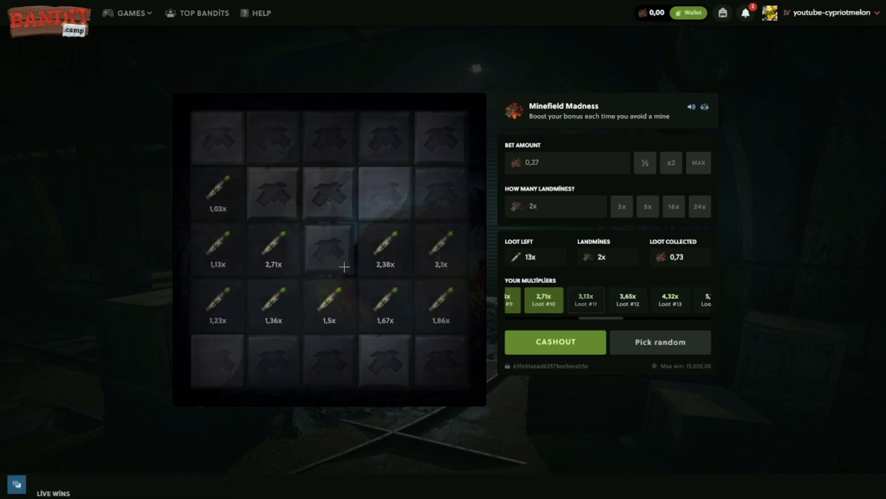
click(131, 13)
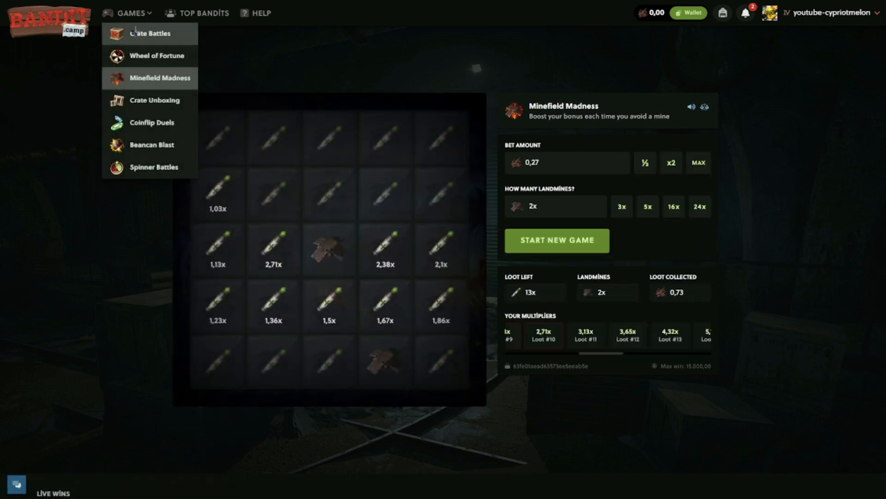
click(149, 33)
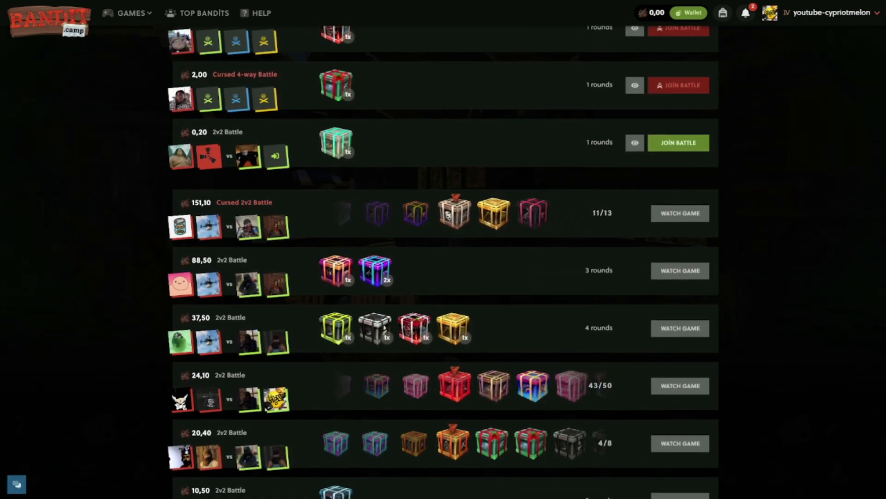
scroll(down, 3)
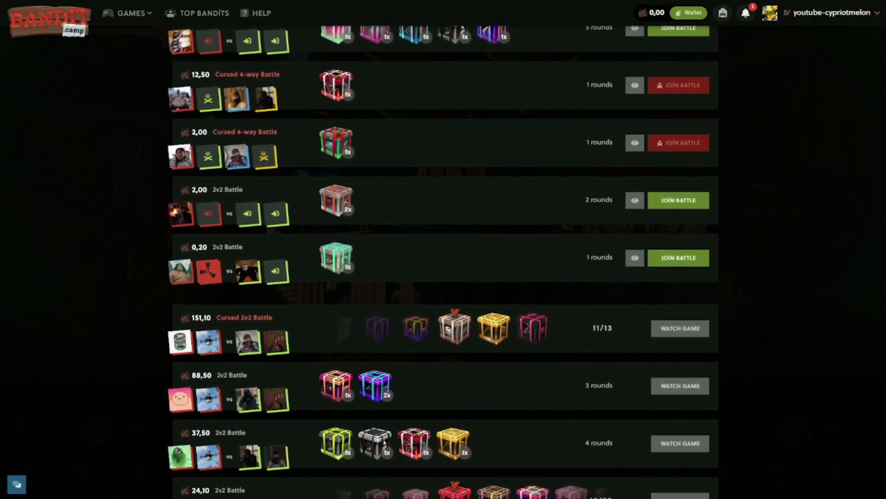